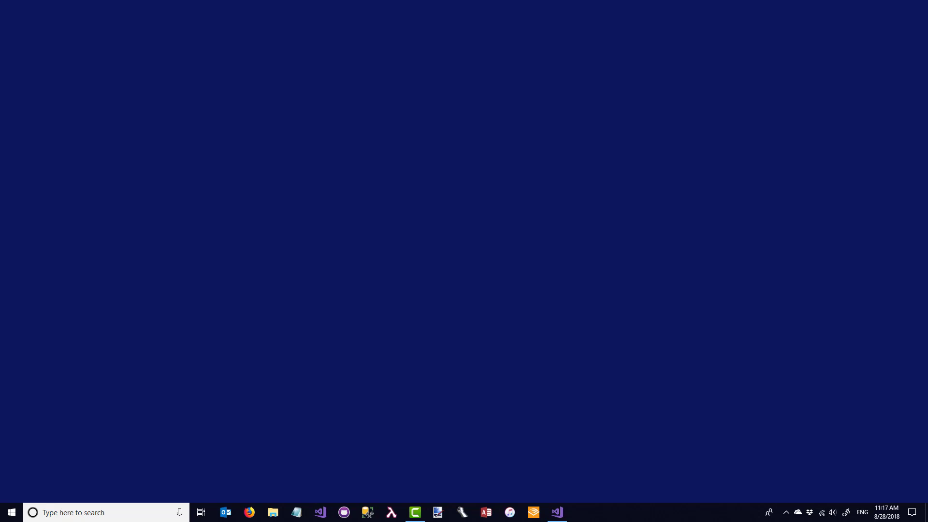
{"action": "mouse_move", "coordinate": [571, 354]}
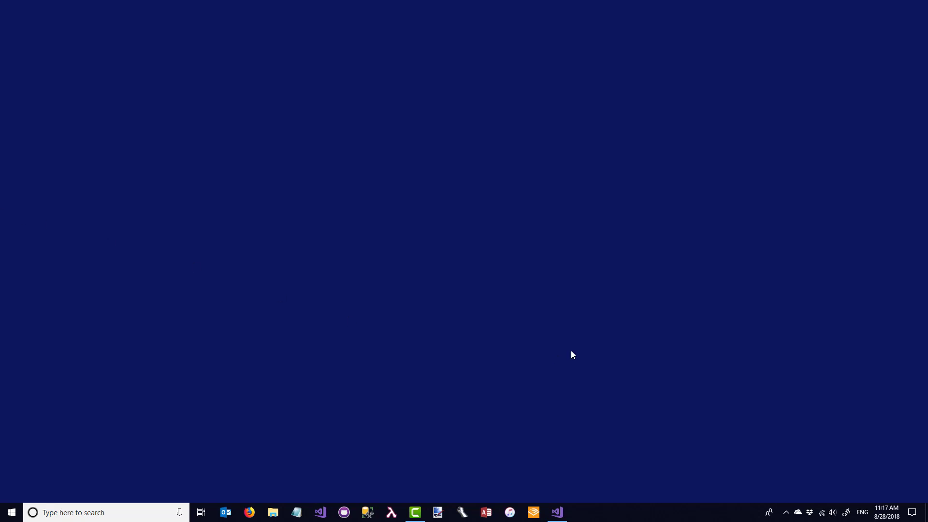
Bring Visual Studio forward with the game project's code.
{"action": "left_click", "coordinate": [555, 512]}
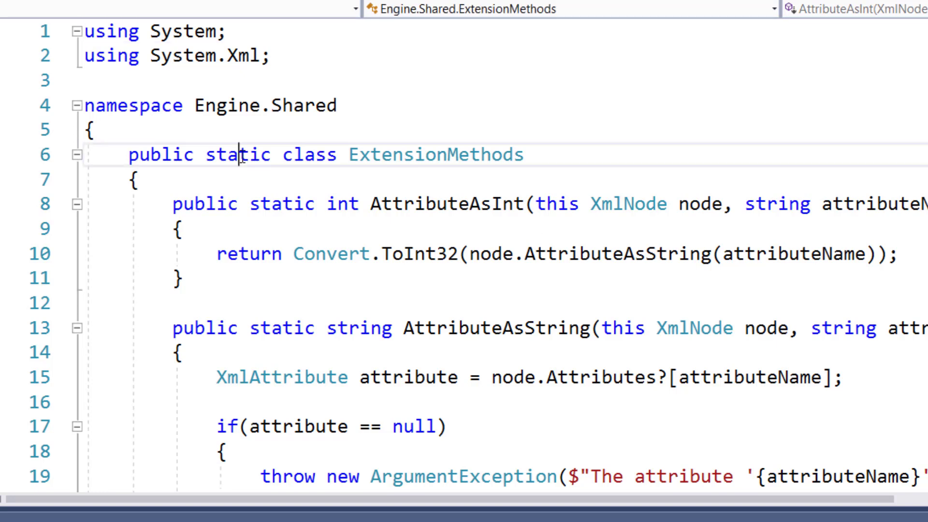
{"action": "double_click", "coordinate": [239, 155]}
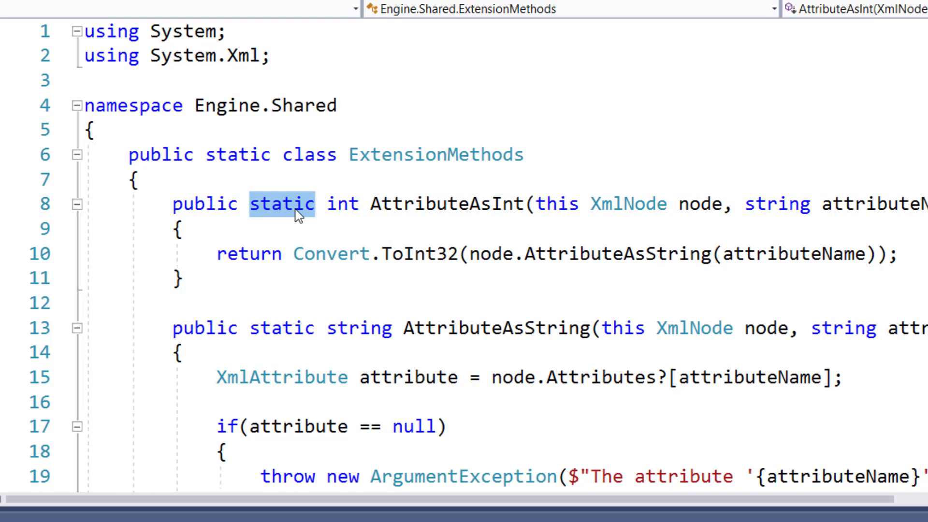
{"action": "mouse_move", "coordinate": [476, 157]}
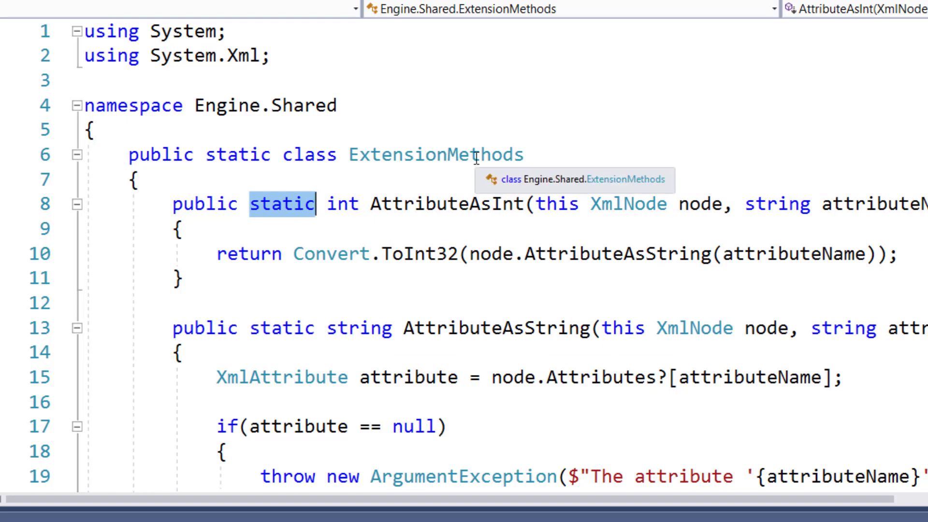
{"action": "mouse_move", "coordinate": [422, 203]}
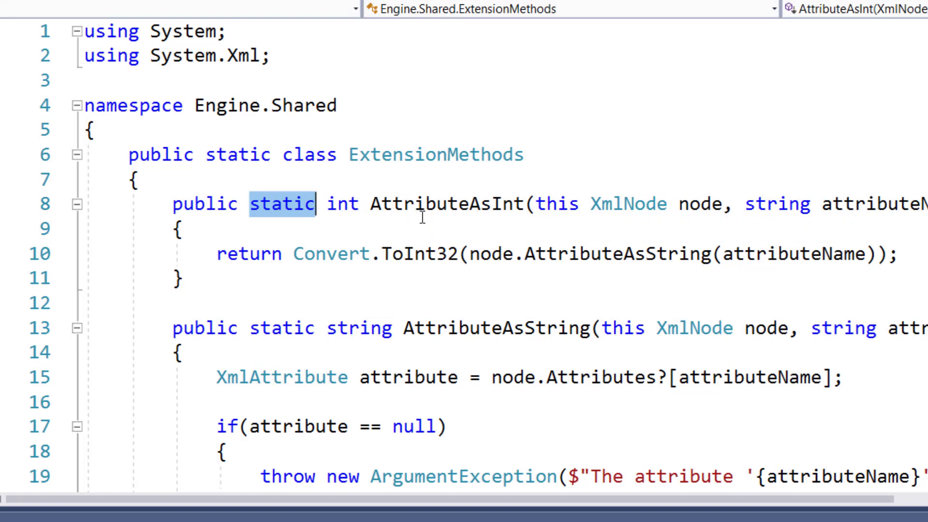
{"action": "mouse_move", "coordinate": [267, 175]}
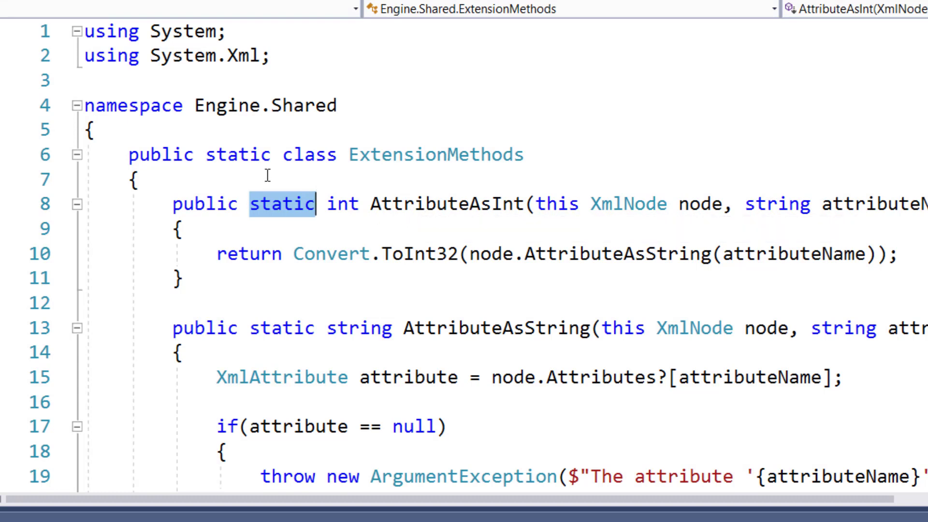
{"action": "mouse_move", "coordinate": [485, 254]}
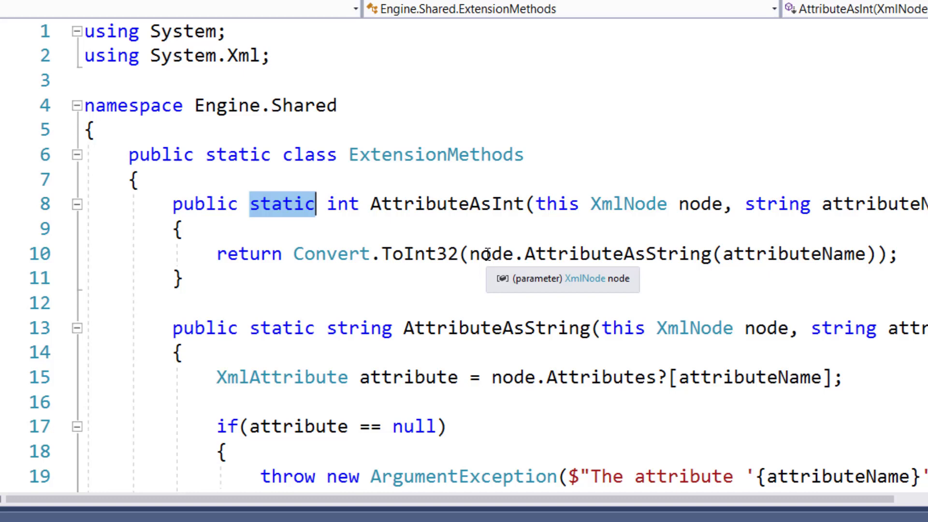
{"action": "mouse_move", "coordinate": [541, 203]}
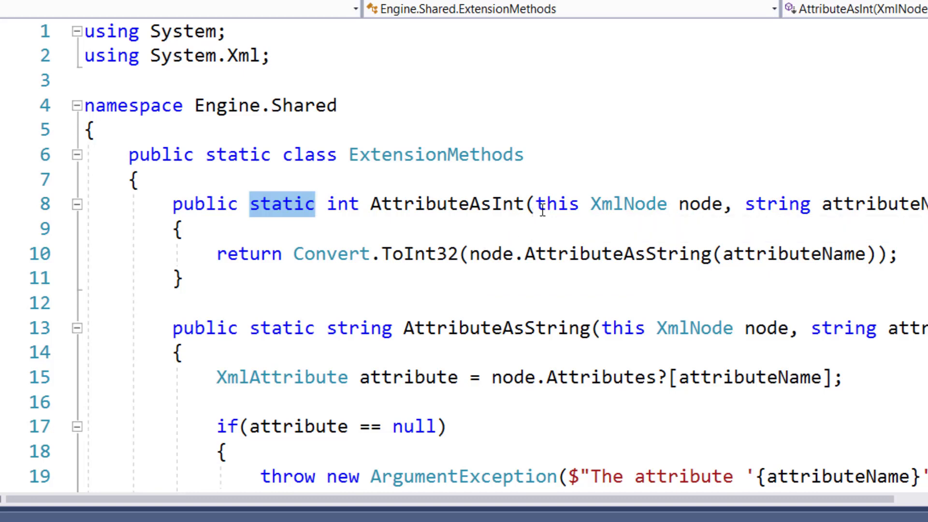
{"action": "double_click", "coordinate": [557, 203]}
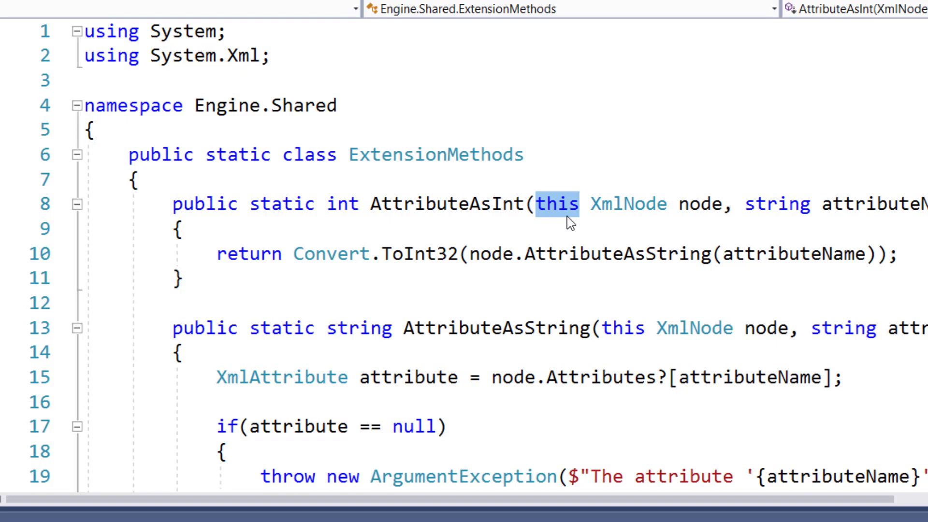
{"action": "left_click", "coordinate": [573, 204]}
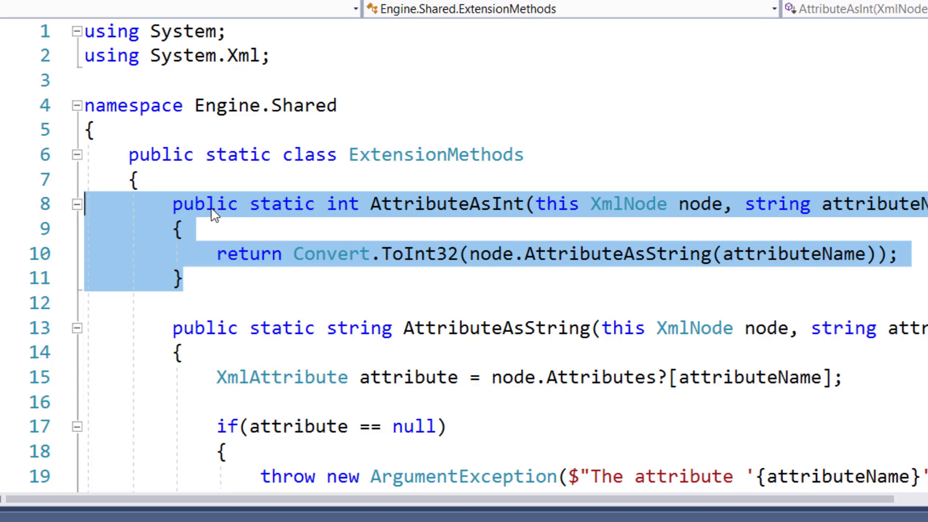
{"action": "mouse_move", "coordinate": [630, 204]}
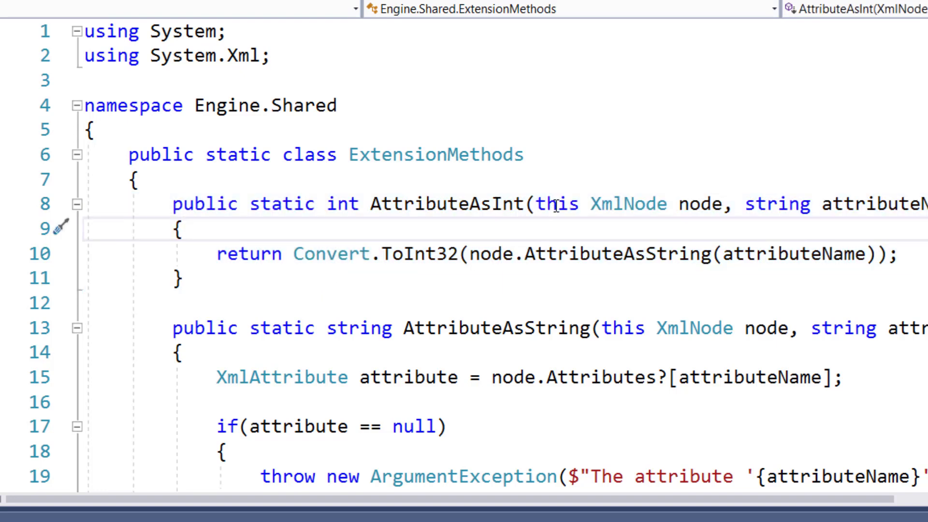
{"action": "double_click", "coordinate": [557, 204]}
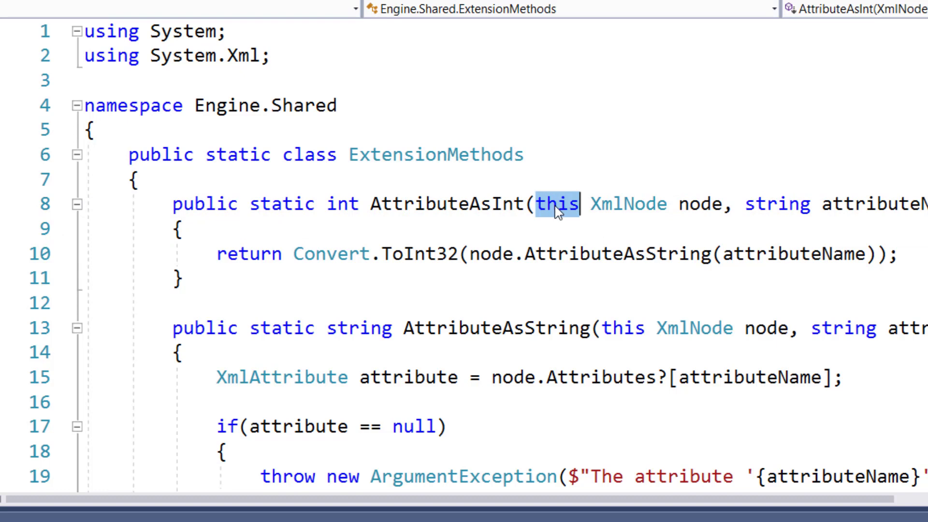
{"action": "mouse_move", "coordinate": [556, 204]}
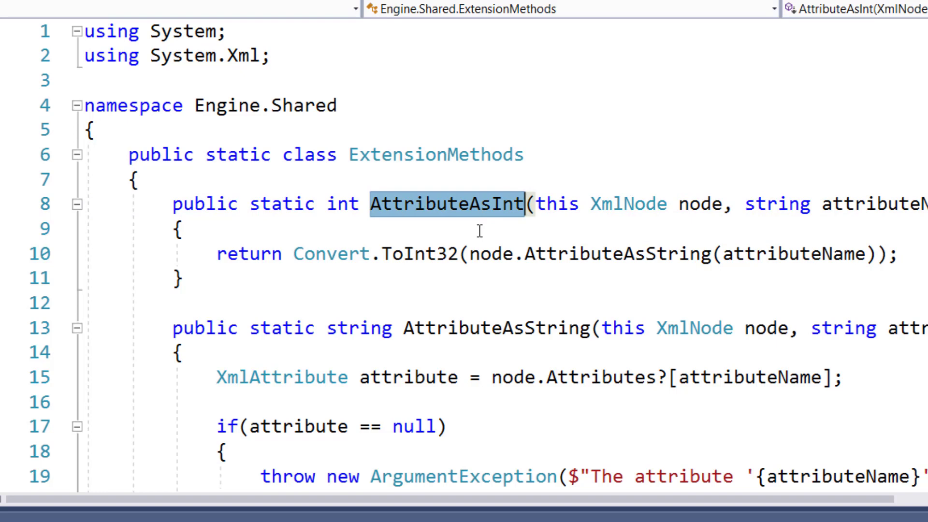
{"action": "mouse_move", "coordinate": [596, 216]}
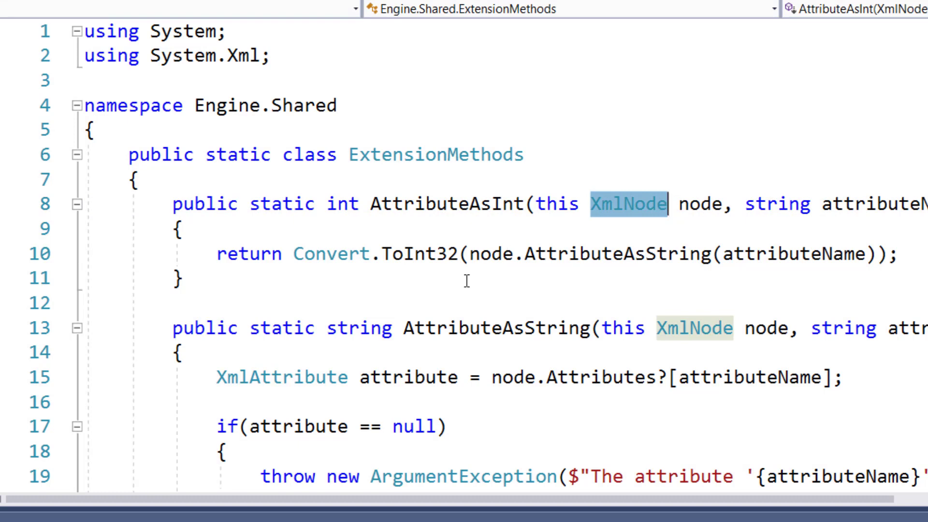
{"action": "mouse_move", "coordinate": [565, 204]}
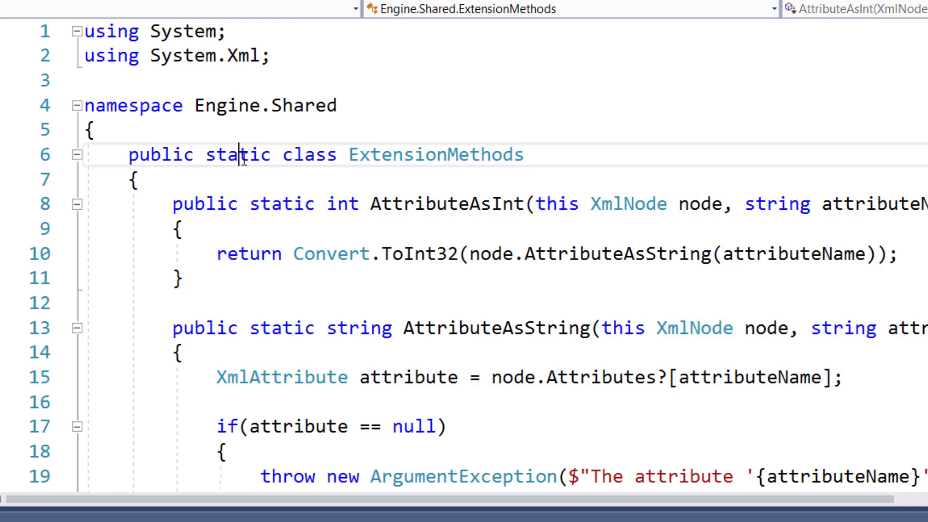
Highlight the static ExtensionMethods class and its AttributeAsInt method while reviewing the code.
{"action": "double_click", "coordinate": [231, 154]}
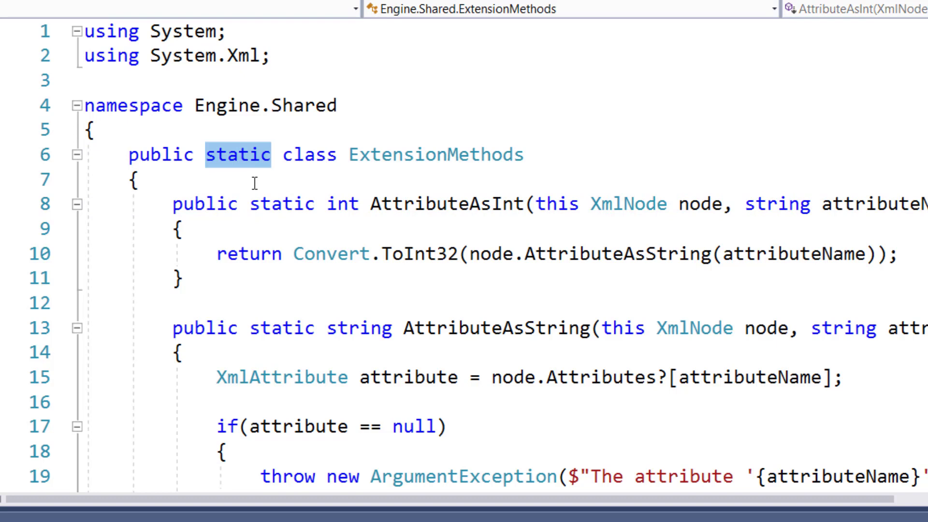
{"action": "mouse_move", "coordinate": [557, 152]}
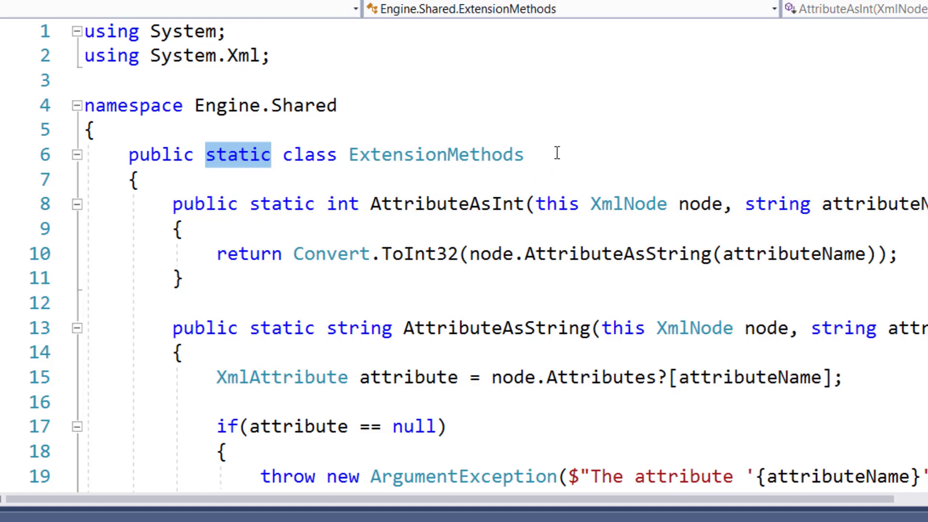
{"action": "mouse_move", "coordinate": [432, 331]}
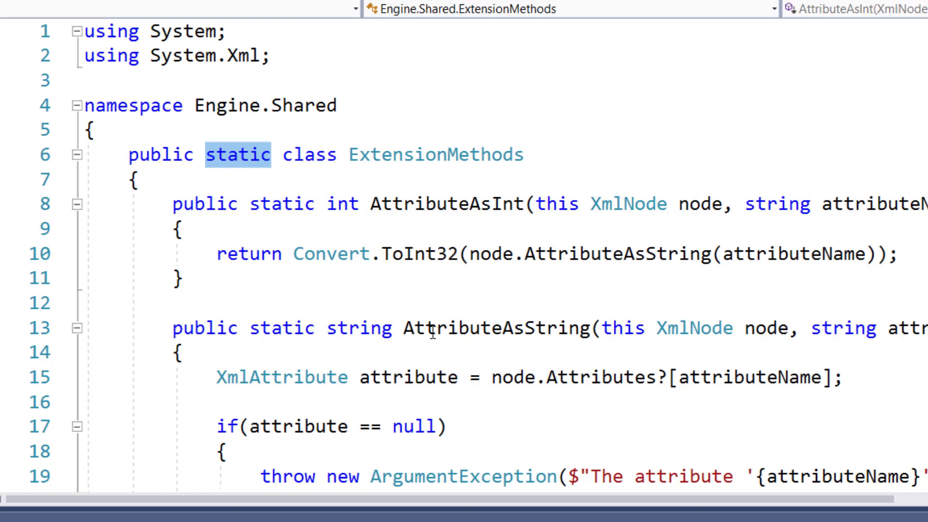
{"action": "scroll", "scroll_direction": "down", "scroll_amount": 3}
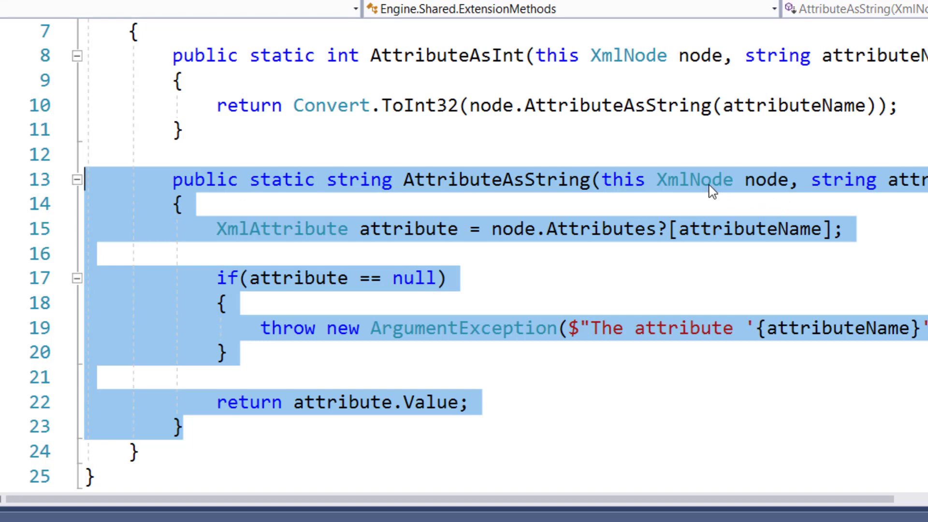
{"action": "mouse_move", "coordinate": [707, 181]}
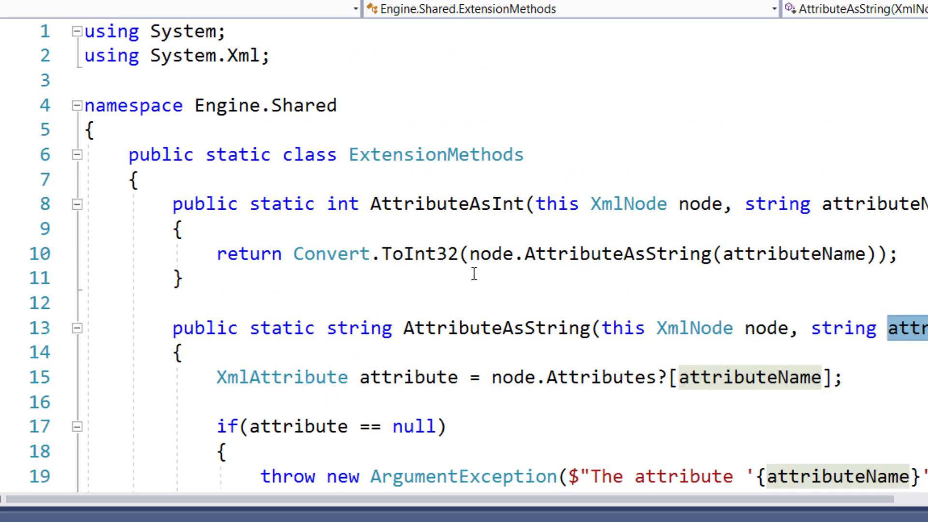
{"action": "double_click", "coordinate": [443, 204]}
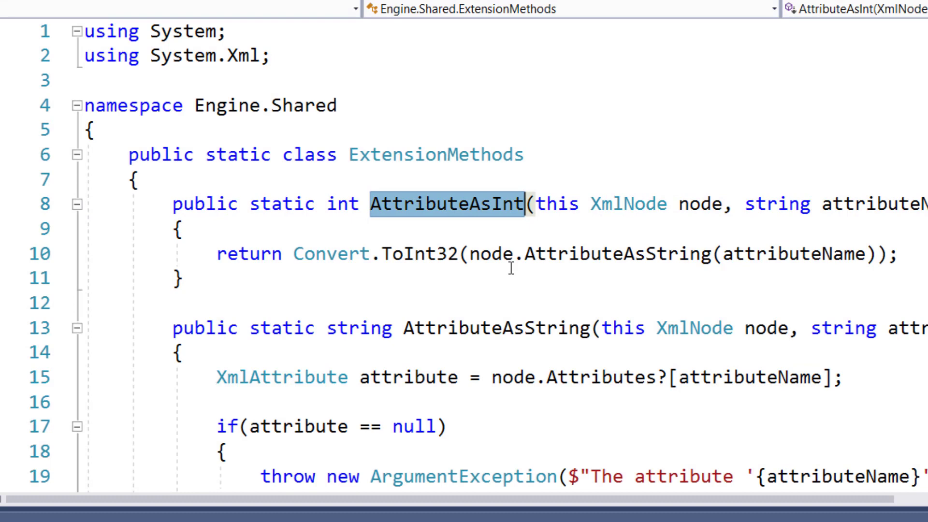
{"action": "mouse_move", "coordinate": [496, 329]}
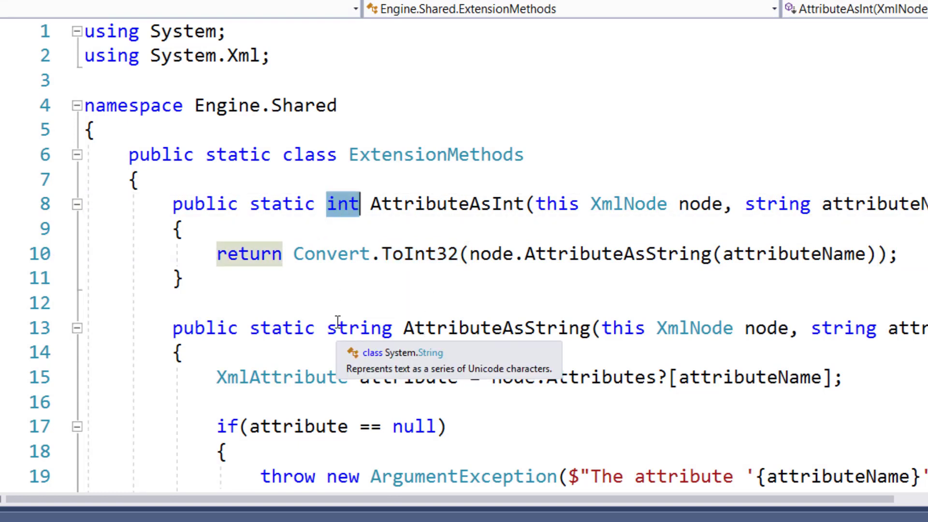
{"action": "mouse_move", "coordinate": [342, 297]}
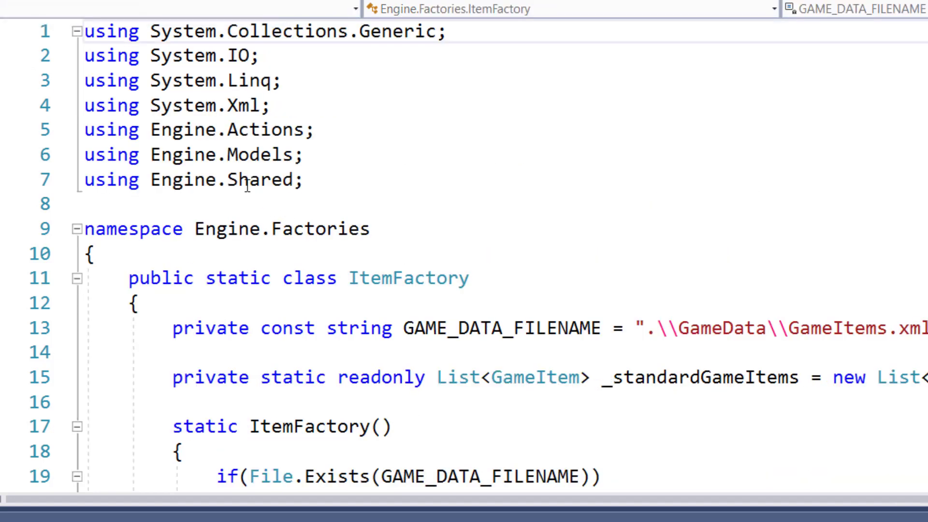
{"action": "double_click", "coordinate": [192, 179]}
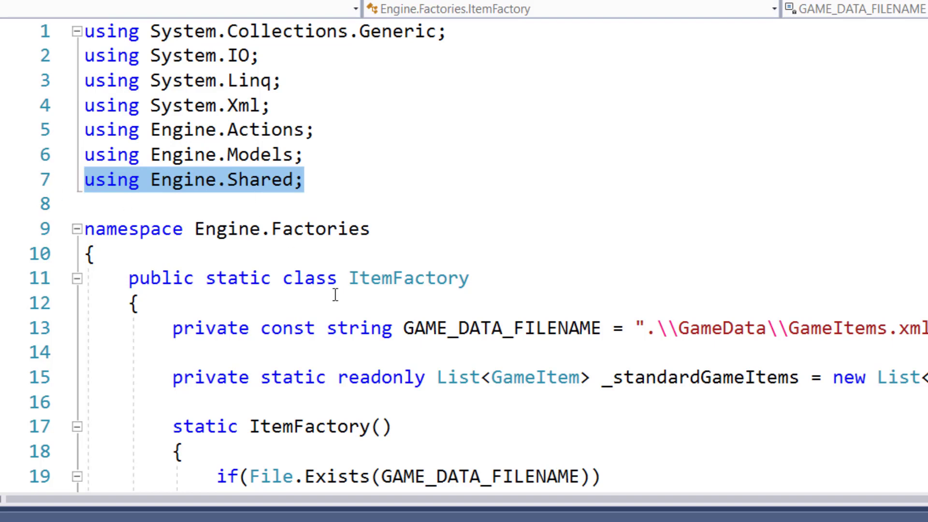
{"action": "mouse_move", "coordinate": [388, 277]}
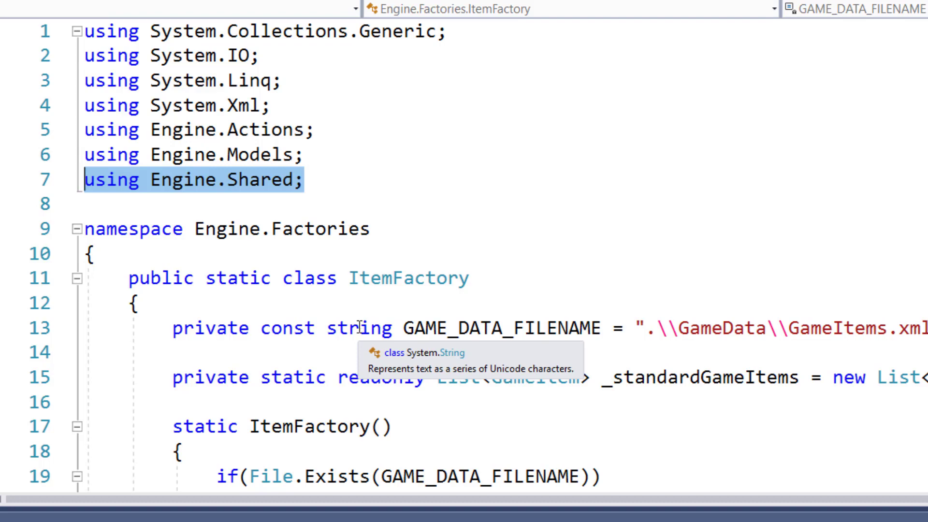
{"action": "mouse_move", "coordinate": [323, 412]}
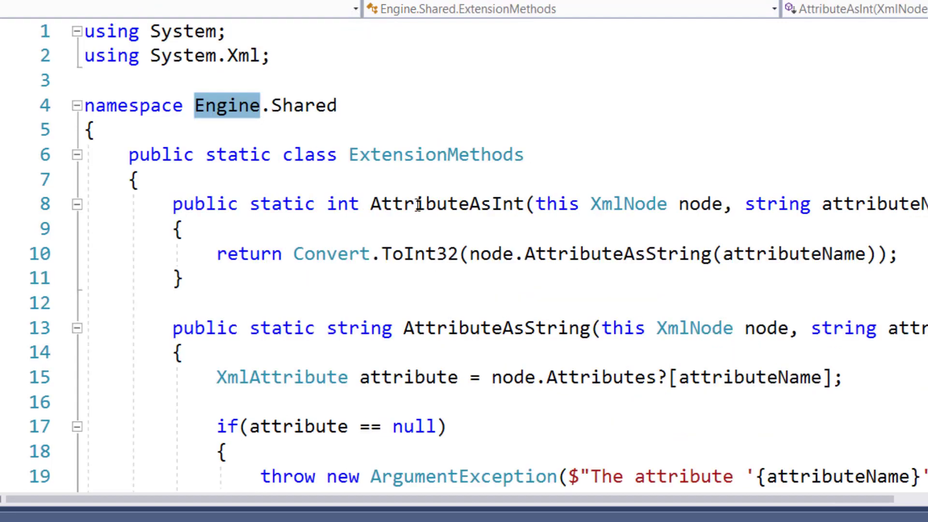
Highlight AttributeAsInt, then switch to the ItemFactory tab showing LoadItemsFromNodes.
{"action": "double_click", "coordinate": [446, 203]}
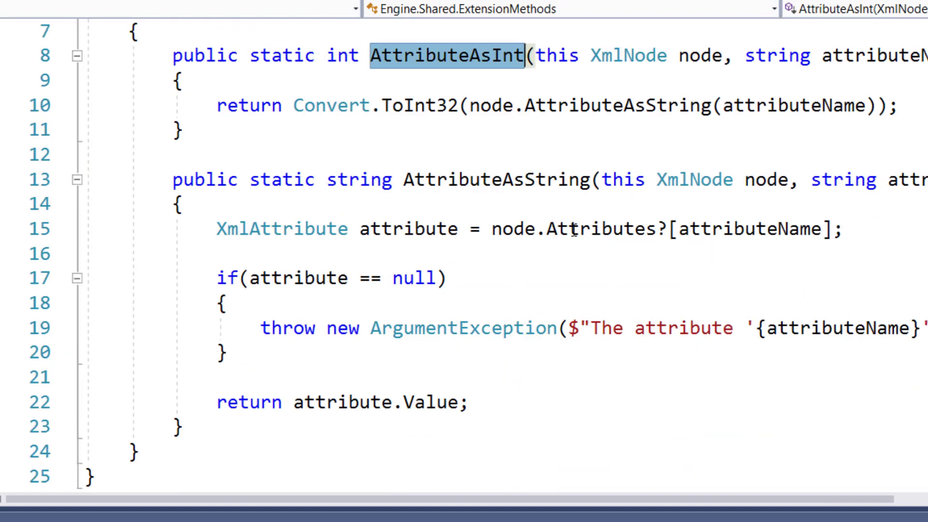
{"action": "left_click", "coordinate": [415, 106]}
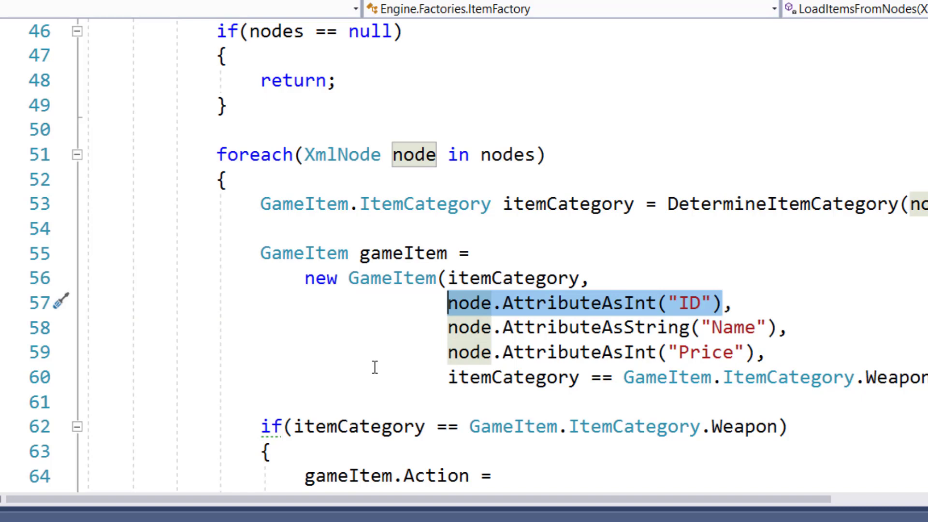
{"action": "mouse_move", "coordinate": [573, 336]}
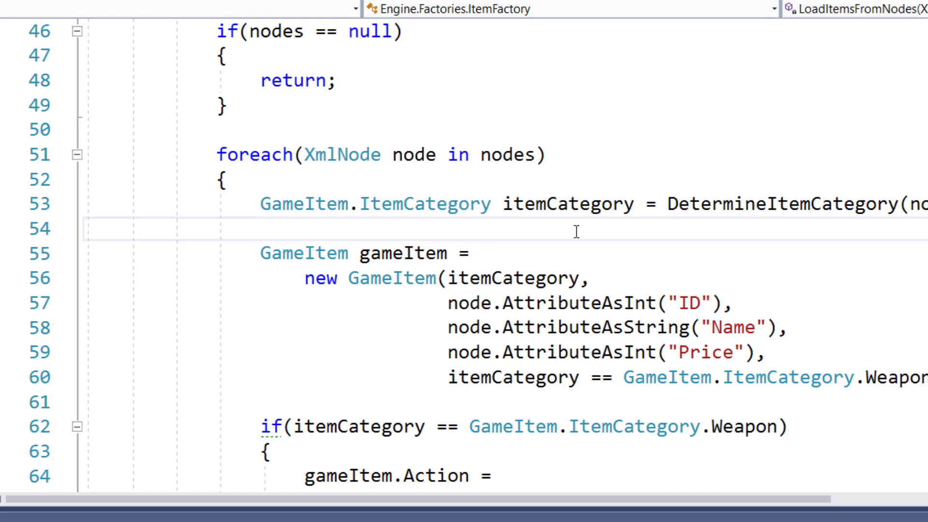
Write a trial 'node.' line, browse its IntelliSense members to AttributeAsString, and check the this XmlNode parameter.
{"action": "type", "text": "node"}
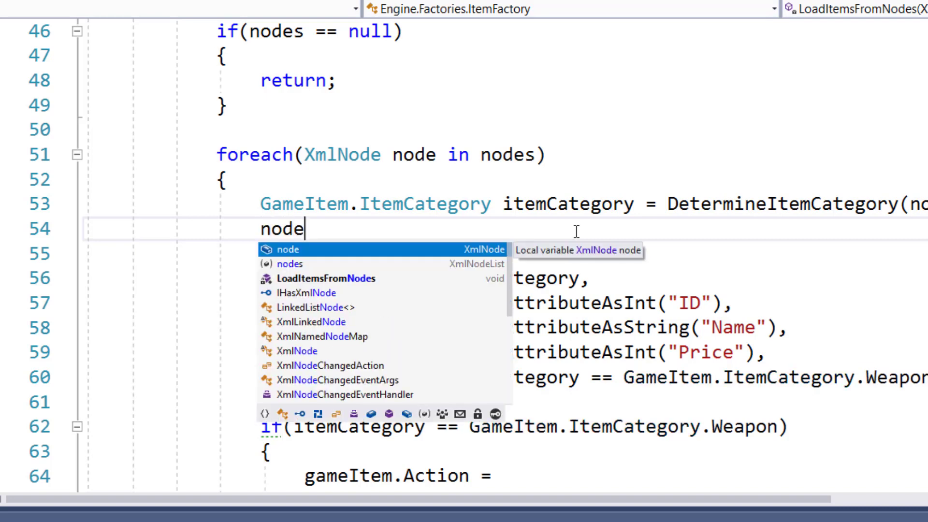
{"action": "type", "text": "."}
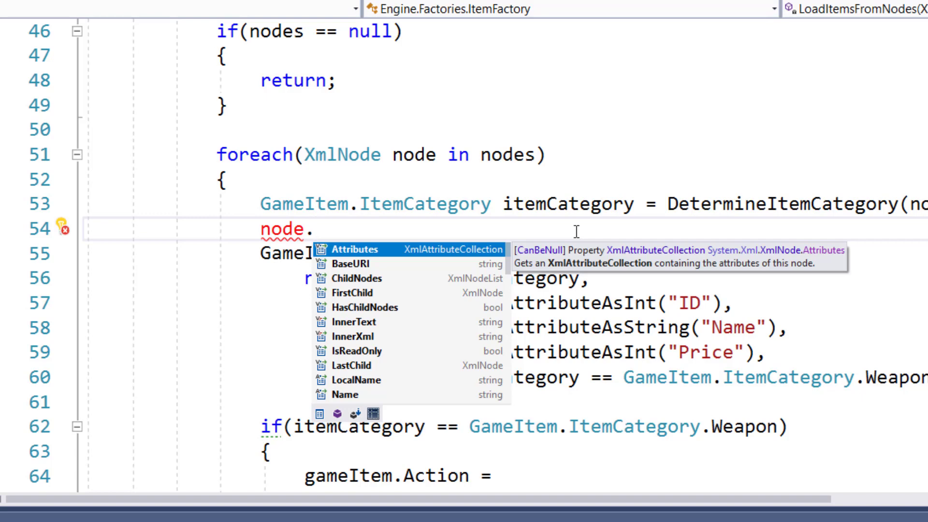
{"action": "key", "text": "Down"}
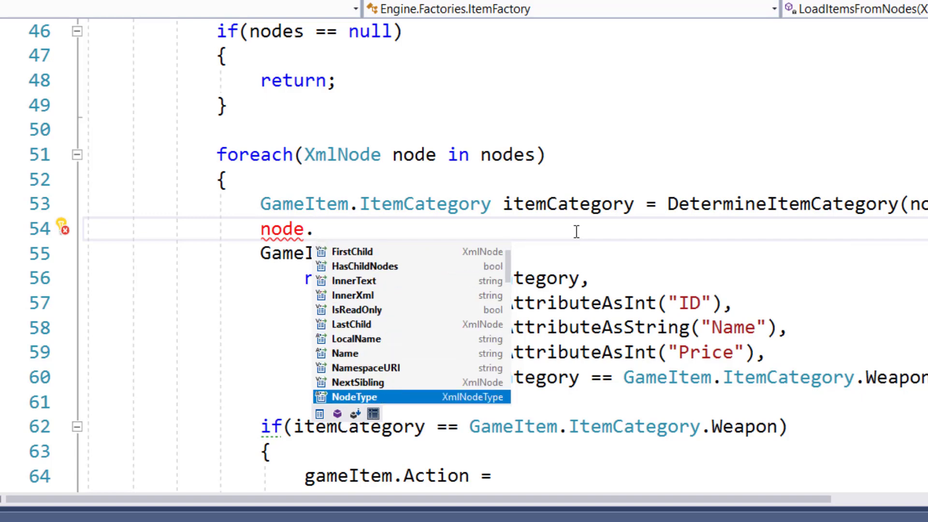
{"action": "type", "text": "."}
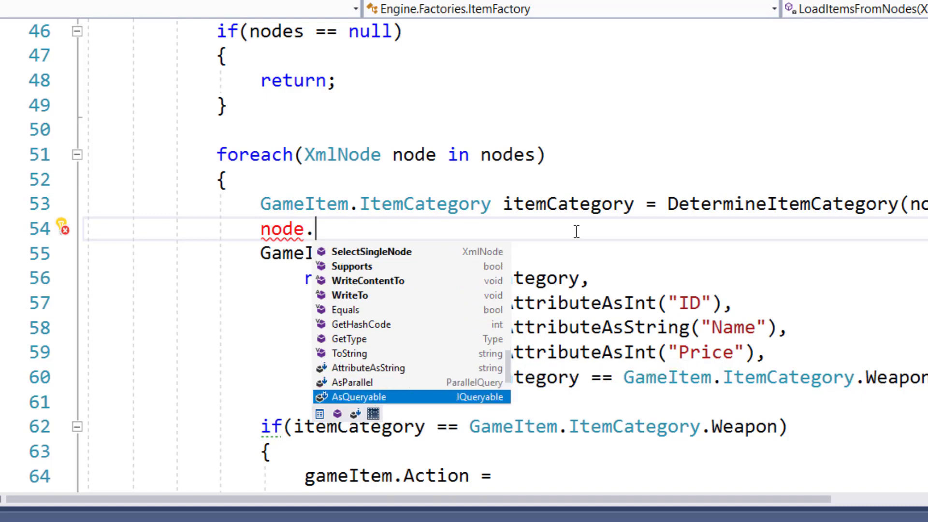
{"action": "scroll", "scroll_direction": "down", "scroll_amount": 3}
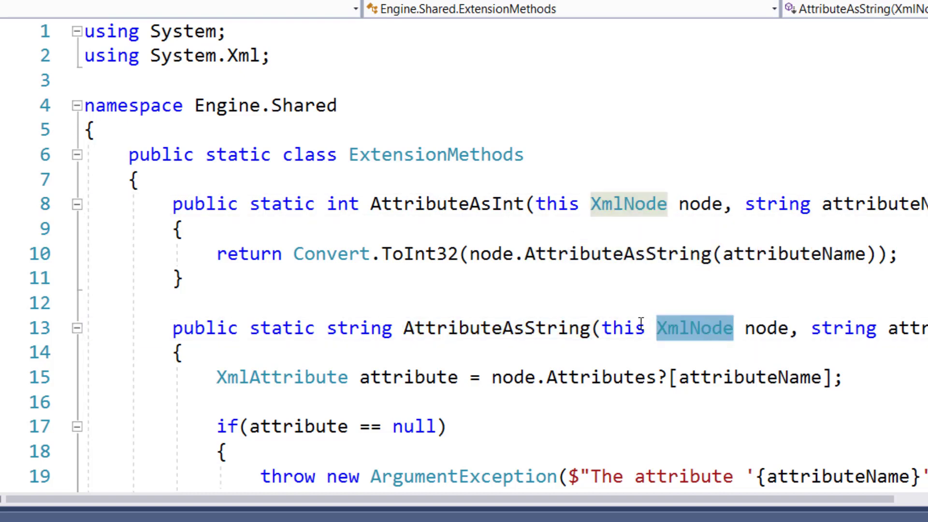
{"action": "double_click", "coordinate": [557, 204]}
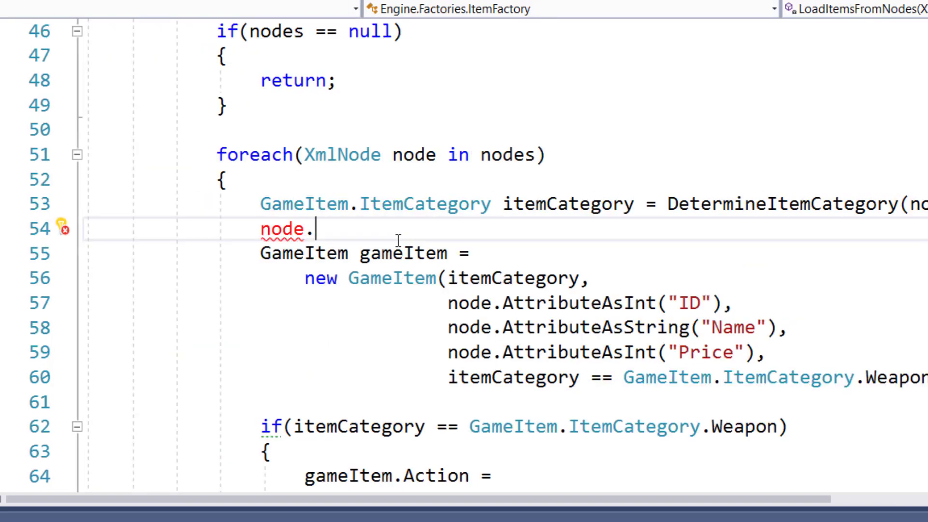
Complete node.AttributeAsString("asd") via IntelliSense, then delete the trial line to restore the loop.
{"action": "type", "text": "AttributeAsString(\"asd"}
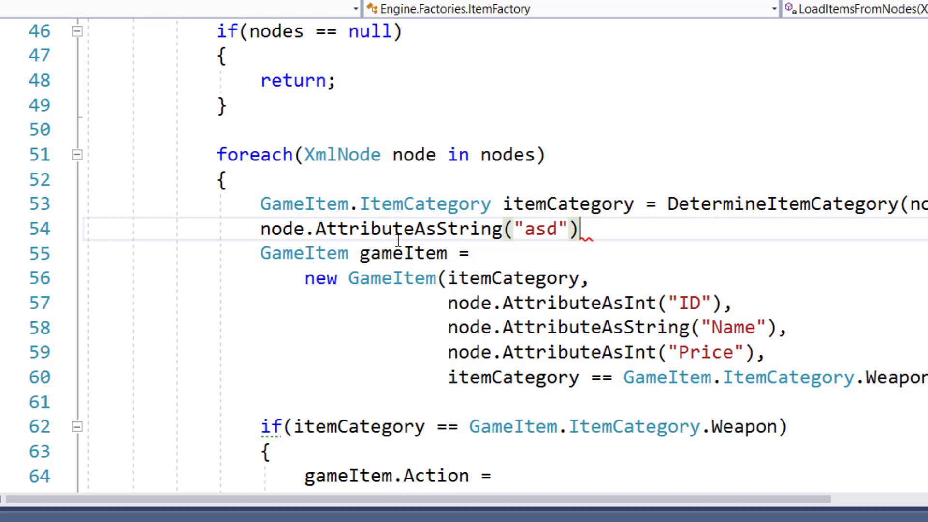
{"action": "key", "text": "Ctrl+Shift+K"}
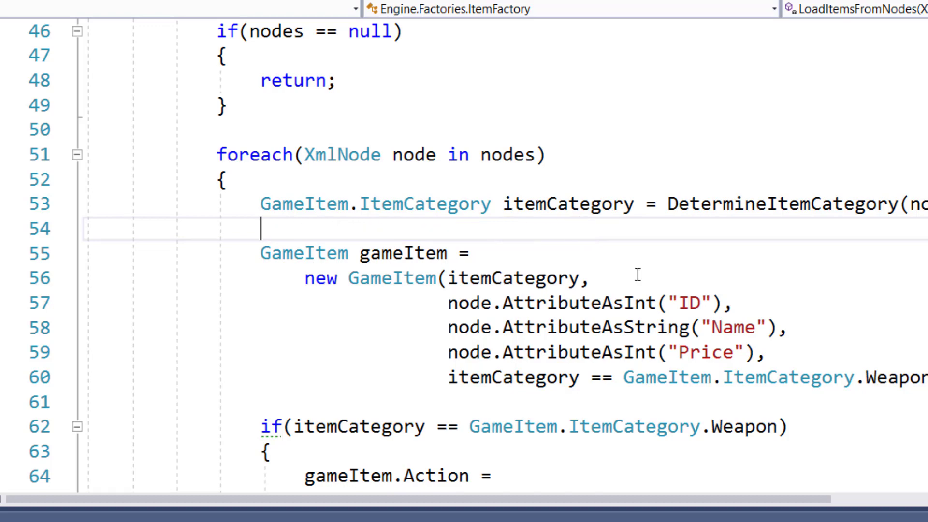
{"action": "scroll", "scroll_direction": "down", "scroll_amount": 3}
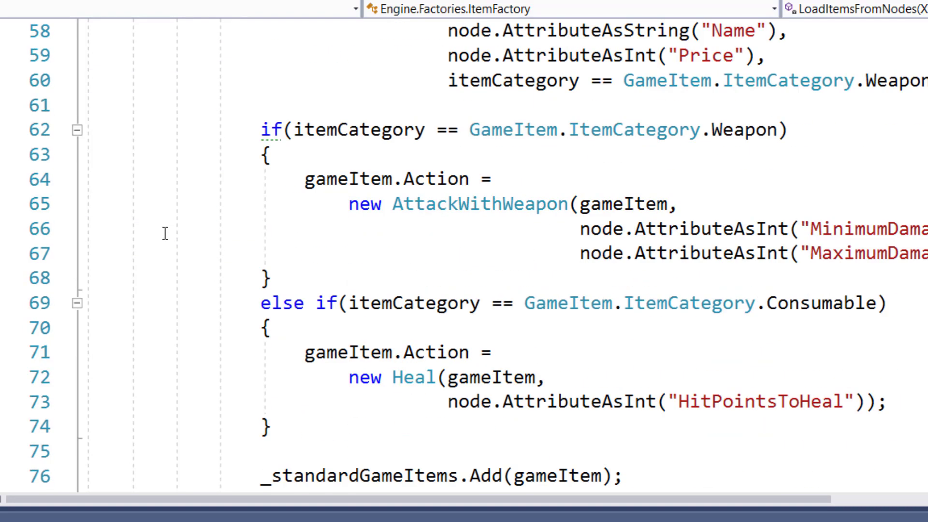
{"action": "left_click", "coordinate": [605, 253]}
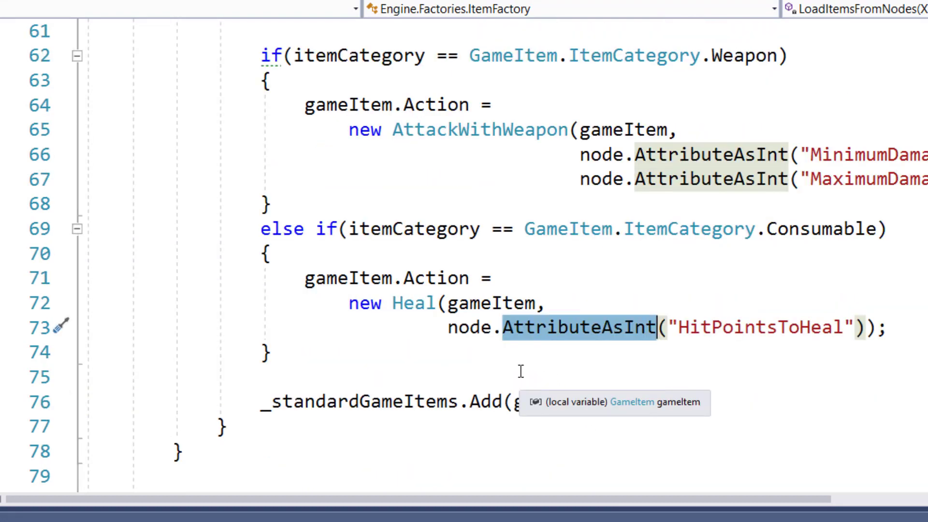
{"action": "scroll", "scroll_direction": "down", "scroll_amount": 3}
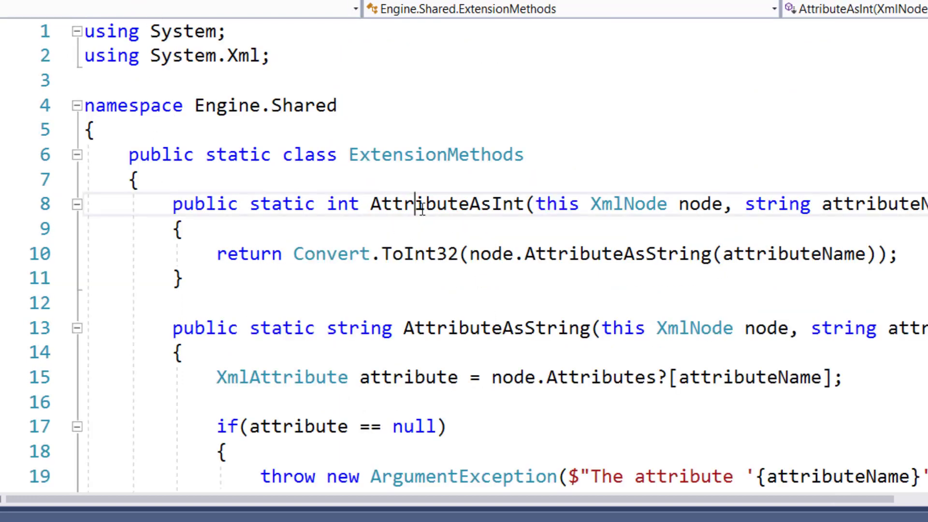
Highlight the AttributeAsInt method name in ExtensionMethods.cs.
{"action": "double_click", "coordinate": [444, 204]}
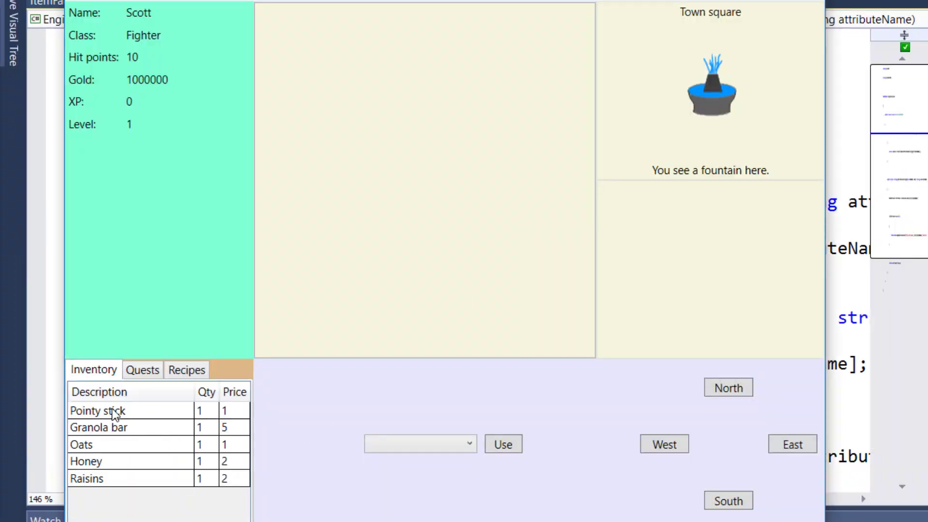
{"action": "mouse_move", "coordinate": [147, 428]}
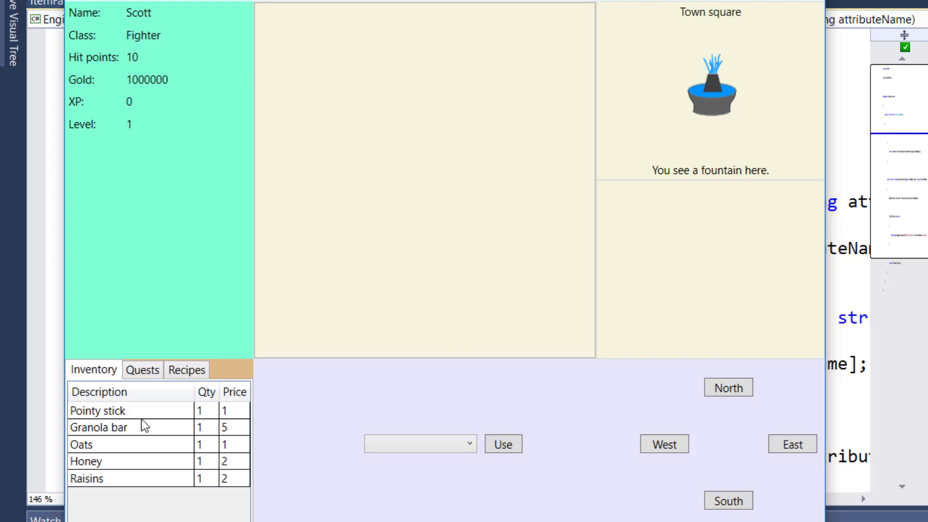
Select the Pointy stick, move to the Herbalist's garden and attack the snake with it.
{"action": "left_click", "coordinate": [118, 410]}
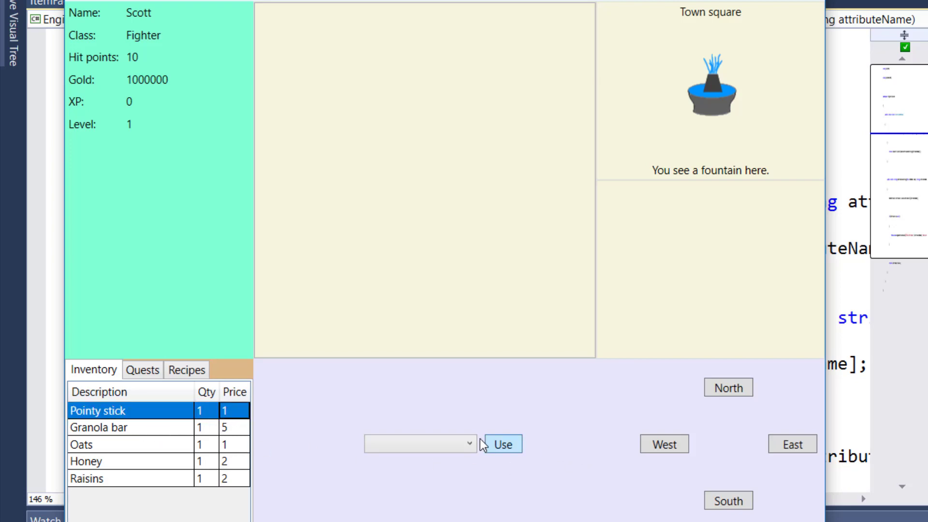
{"action": "left_click", "coordinate": [727, 387]}
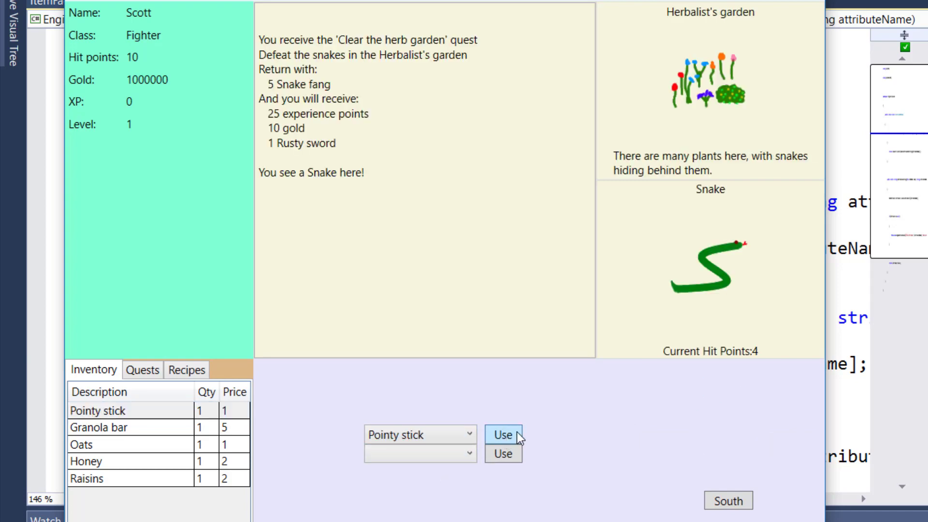
{"action": "left_click", "coordinate": [501, 434]}
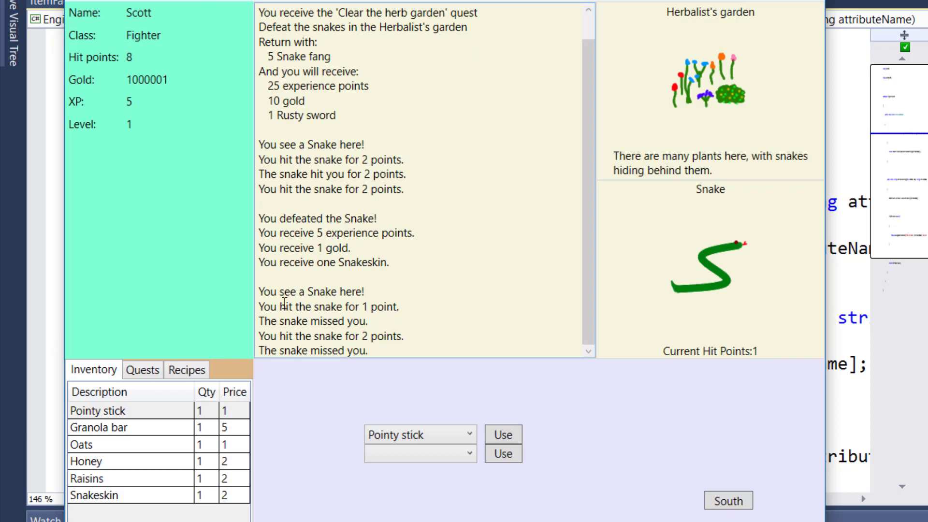
{"action": "mouse_move", "coordinate": [437, 279]}
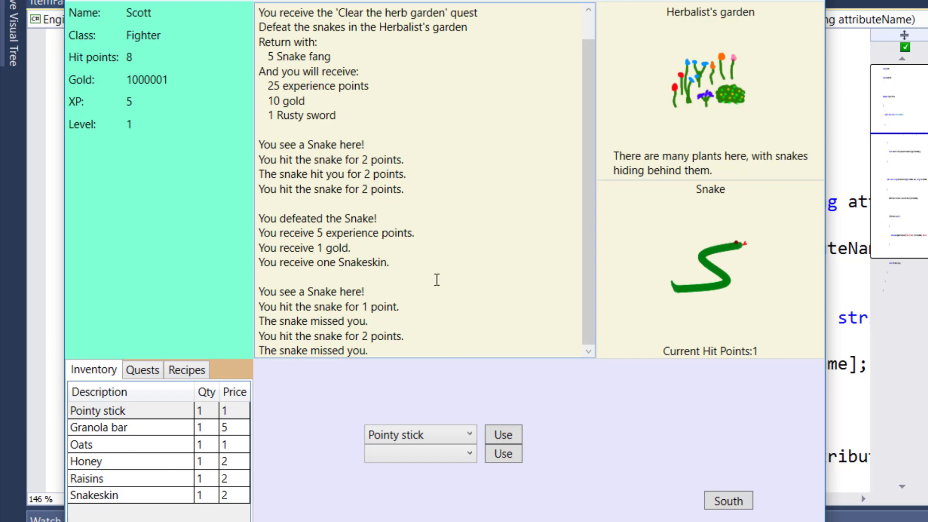